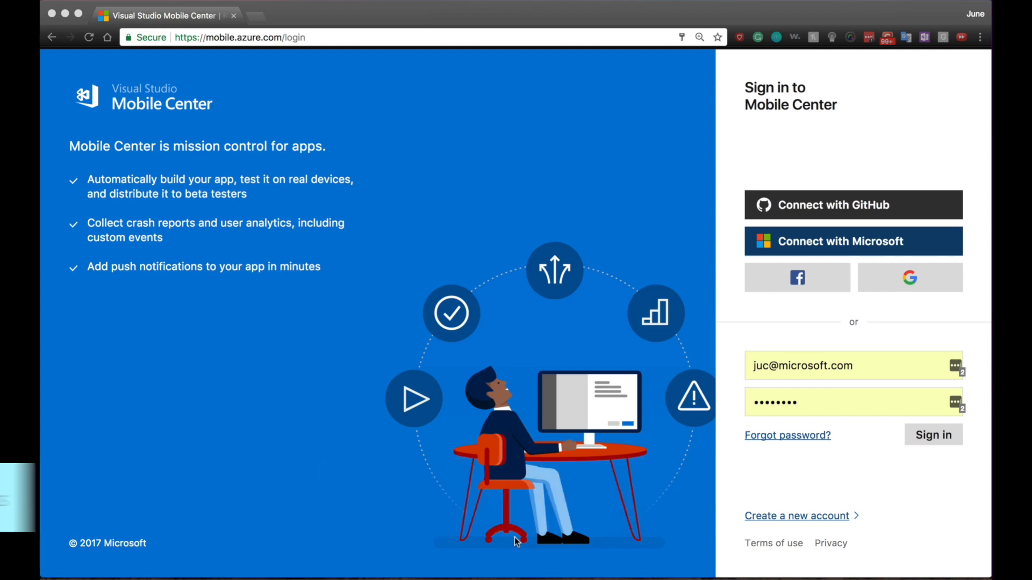
Sign in to Mobile Center to reach the My Apps list.
left_click(932, 434)
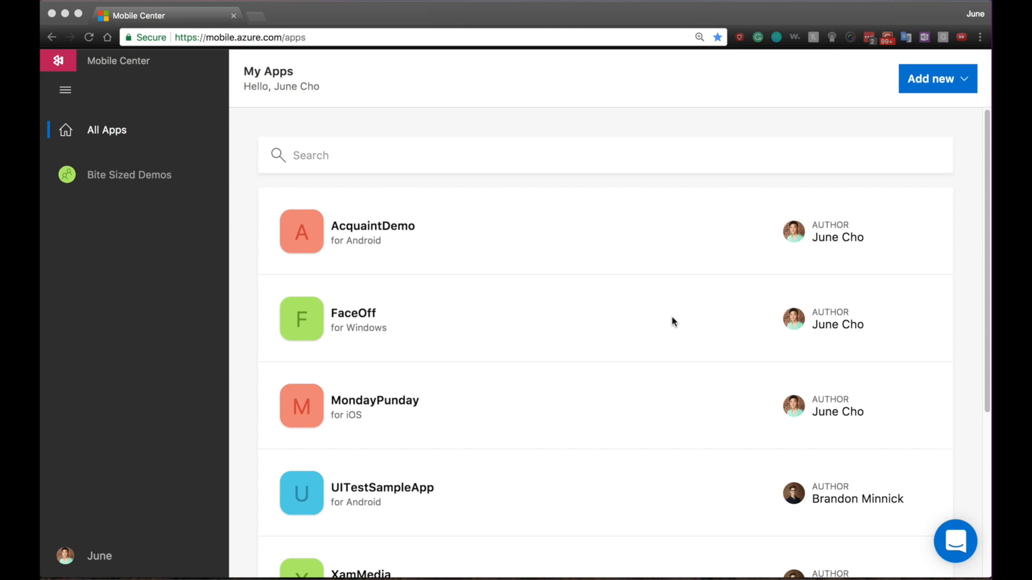
mouse_move(740, 235)
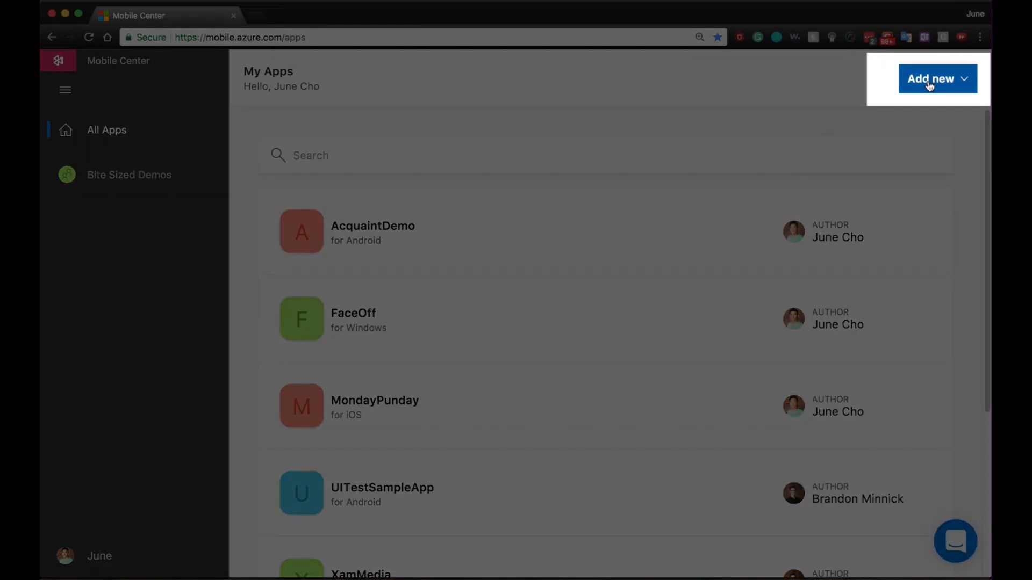
Add a new iOS app named XWeather with a description, opening its App overview.
left_click(930, 78)
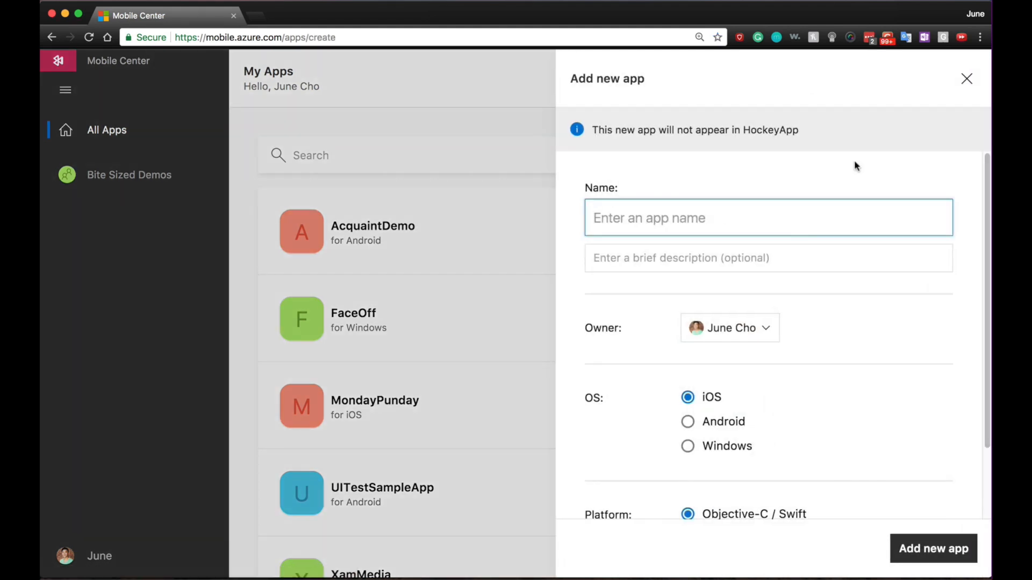
type("Colby")
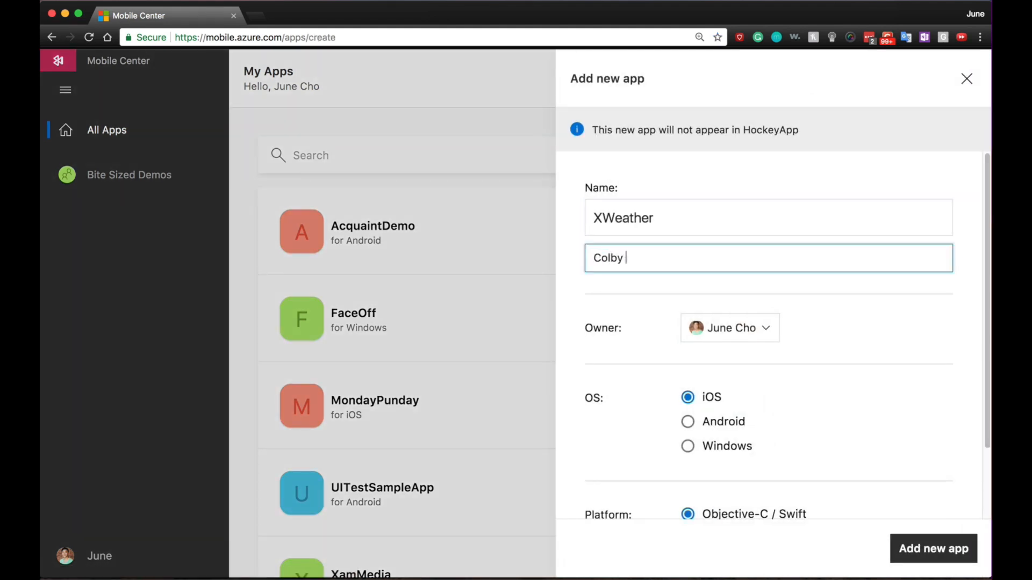
type("Williams")
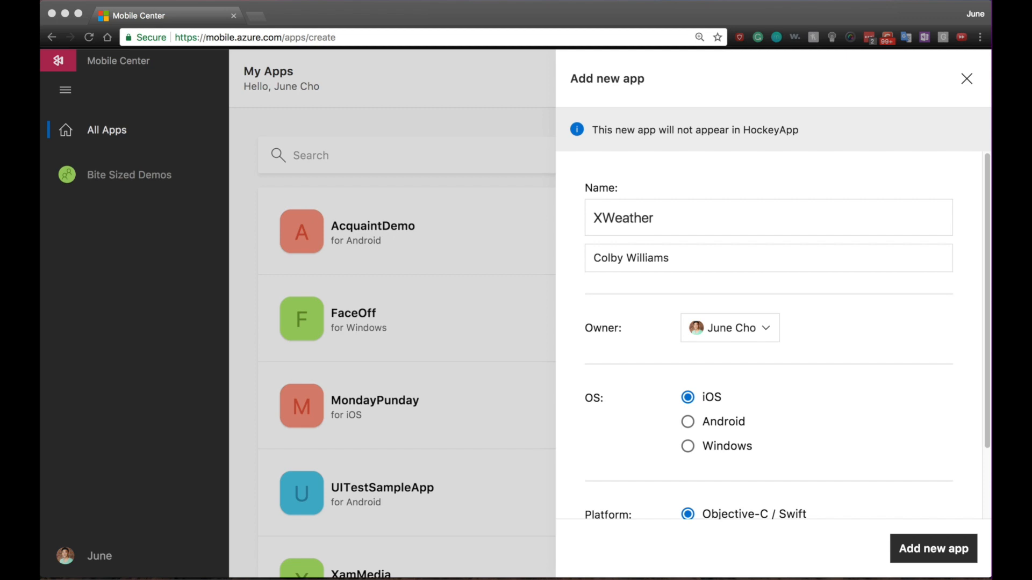
left_click(934, 563)
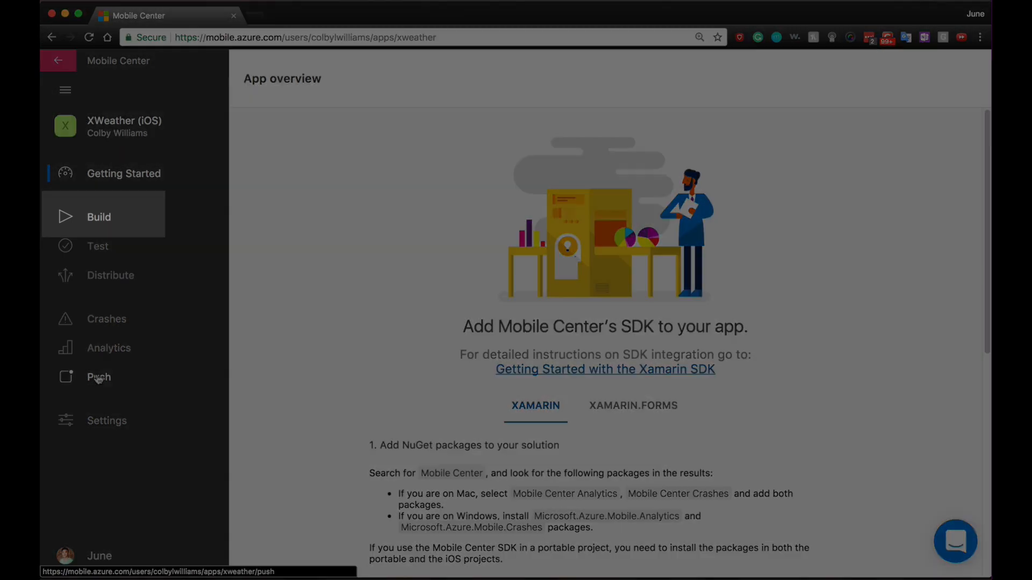
Open XWeather's Build section and view build 52's download options on master.
left_click(99, 217)
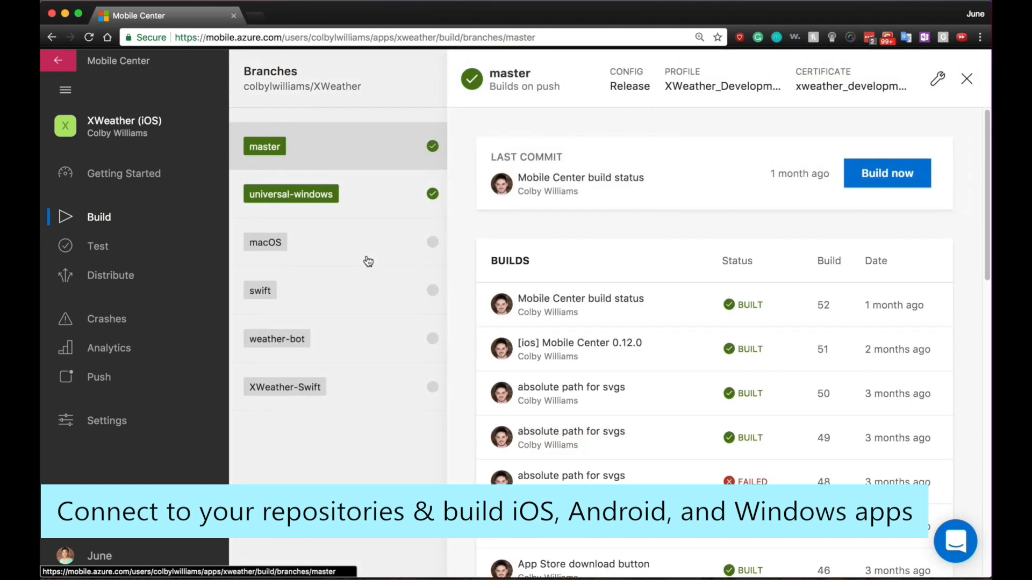
mouse_move(851, 230)
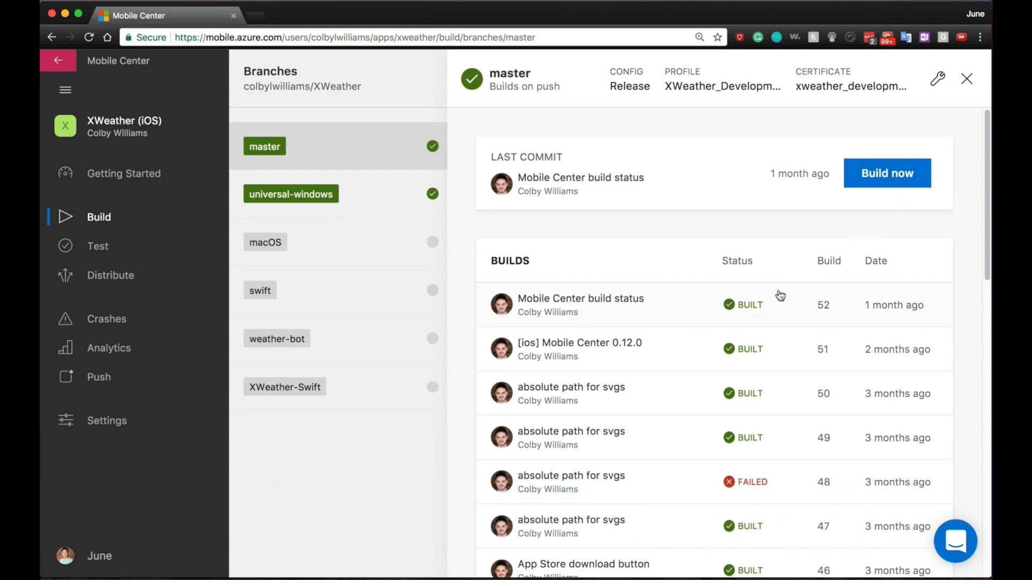
left_click(580, 305)
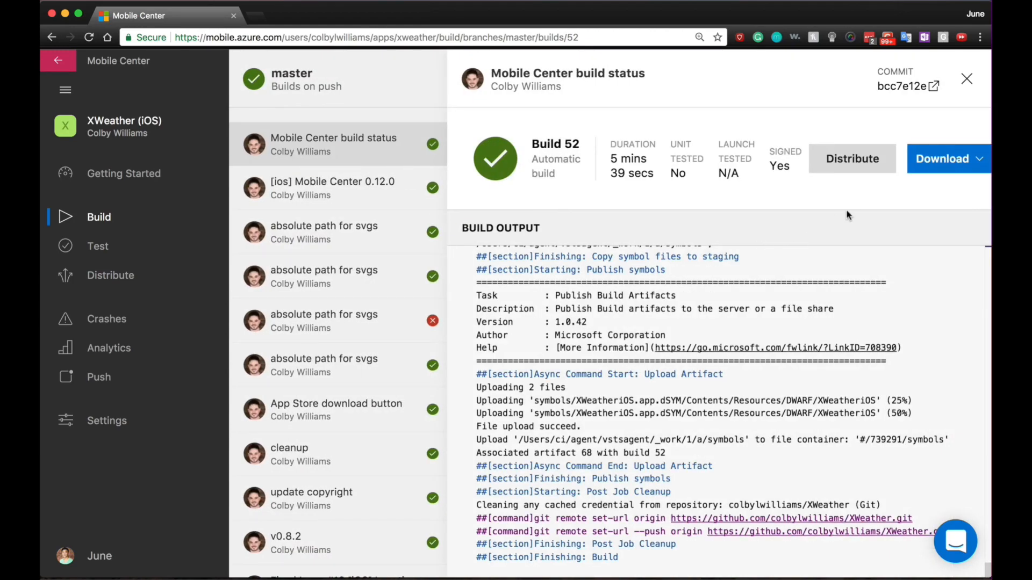
left_click(966, 158)
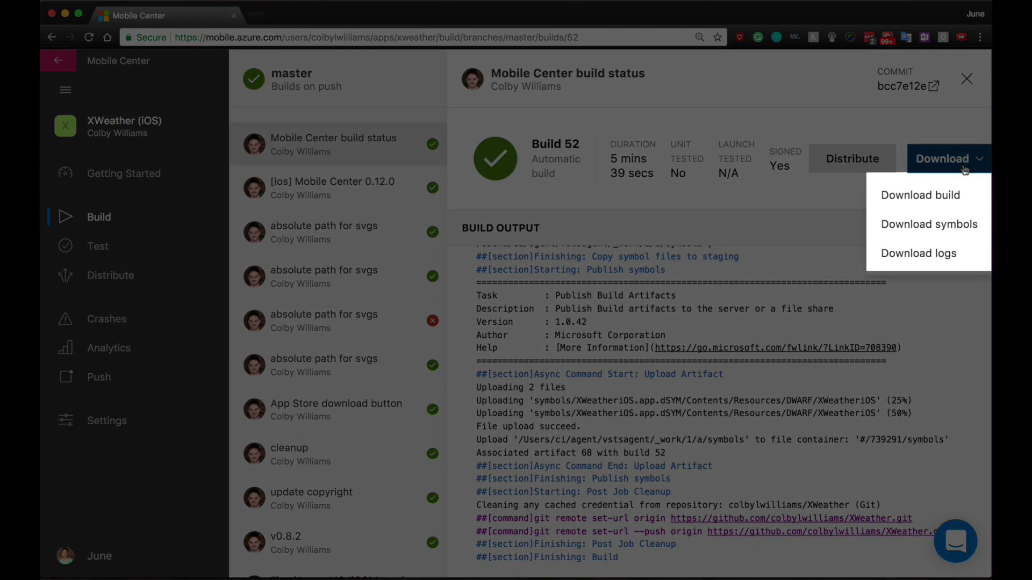
mouse_move(950, 229)
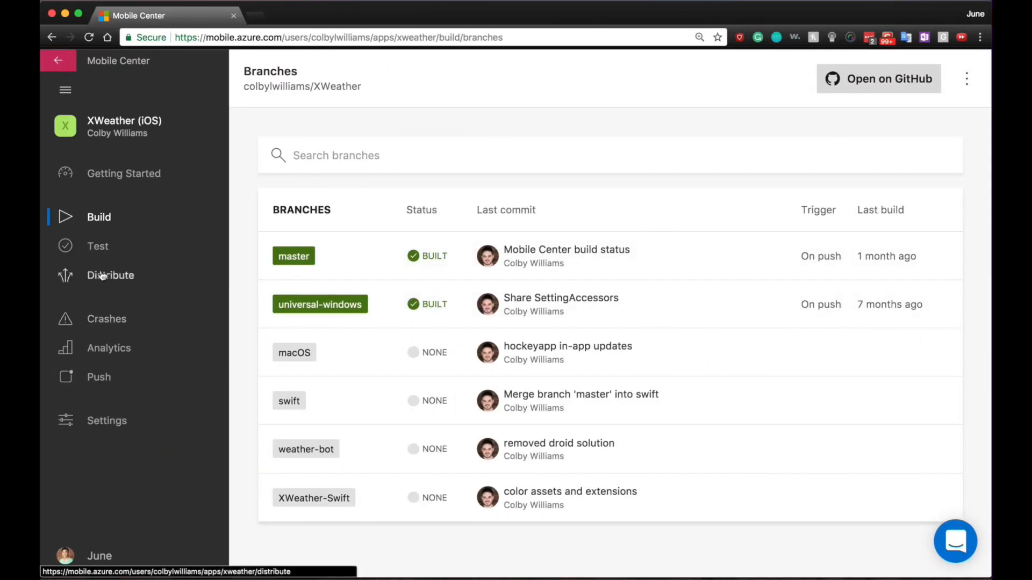
Start a new XWeather test run and confirm two selected iPad/iPod devices.
left_click(98, 246)
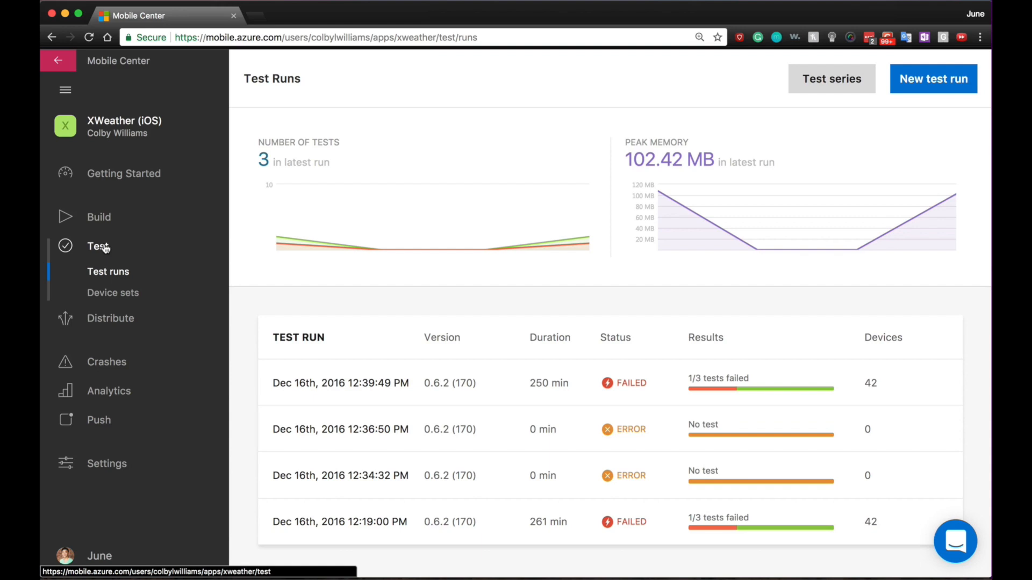
left_click(934, 78)
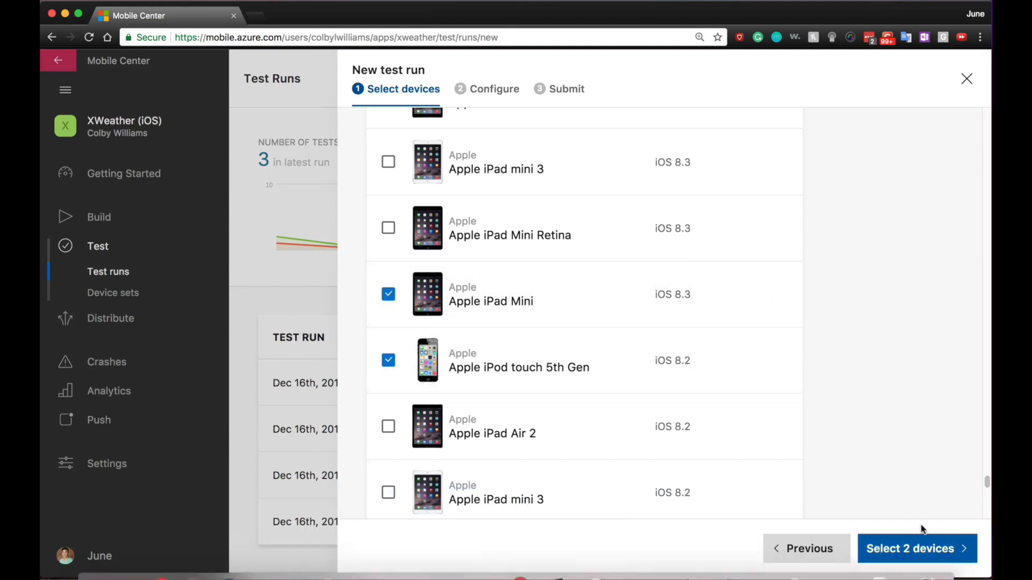
left_click(917, 548)
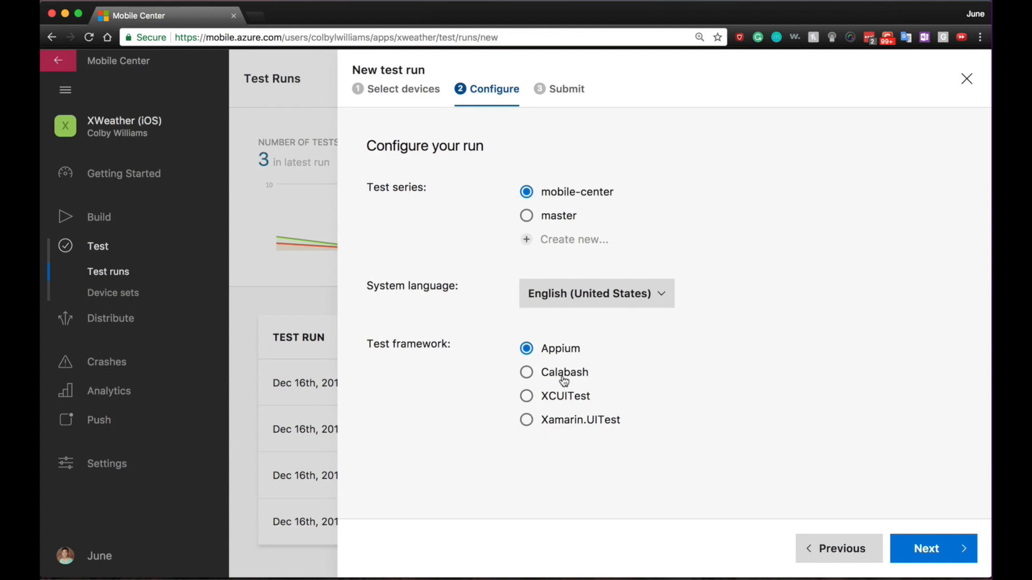
mouse_move(570, 431)
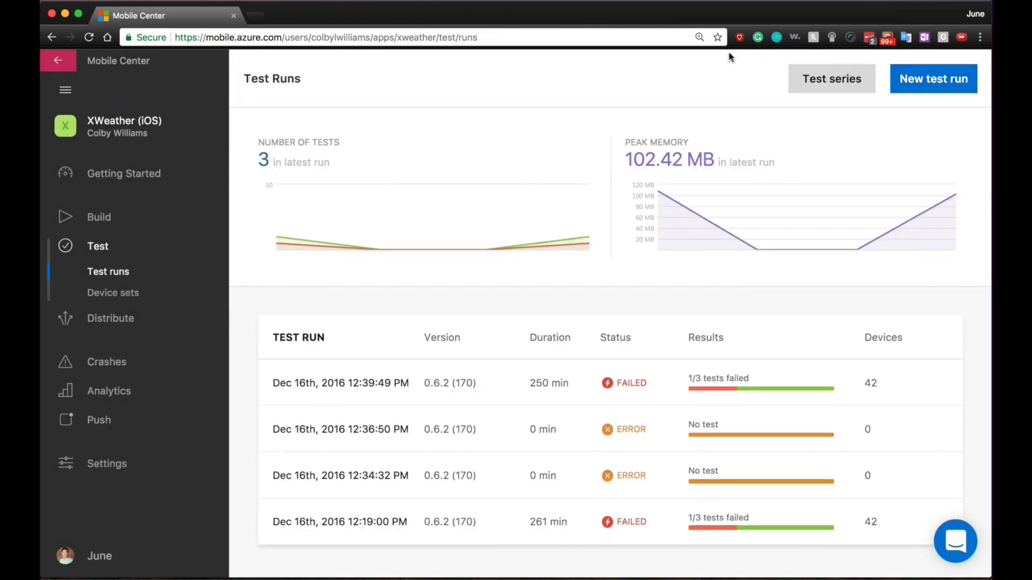
mouse_move(672, 124)
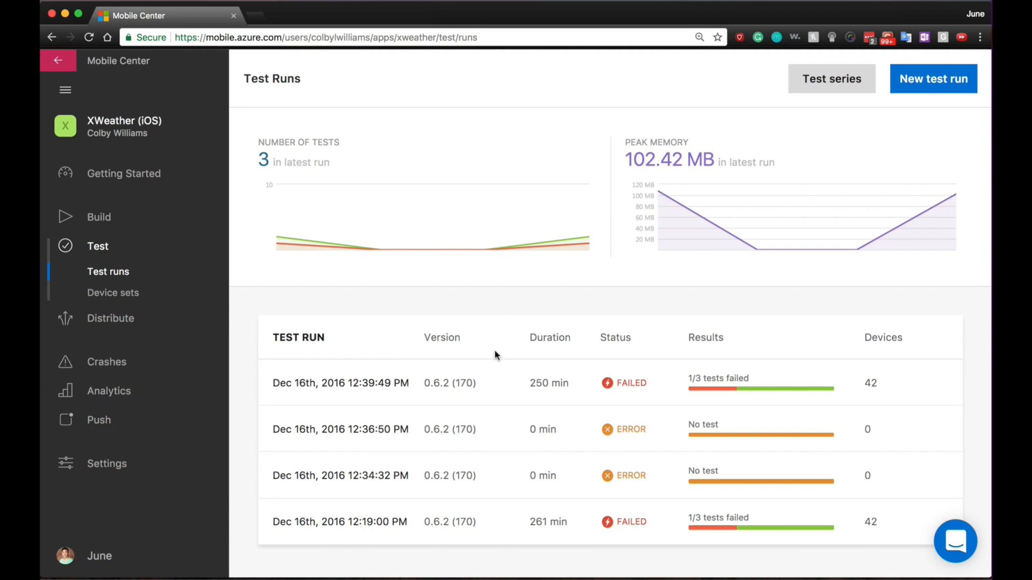
mouse_move(472, 399)
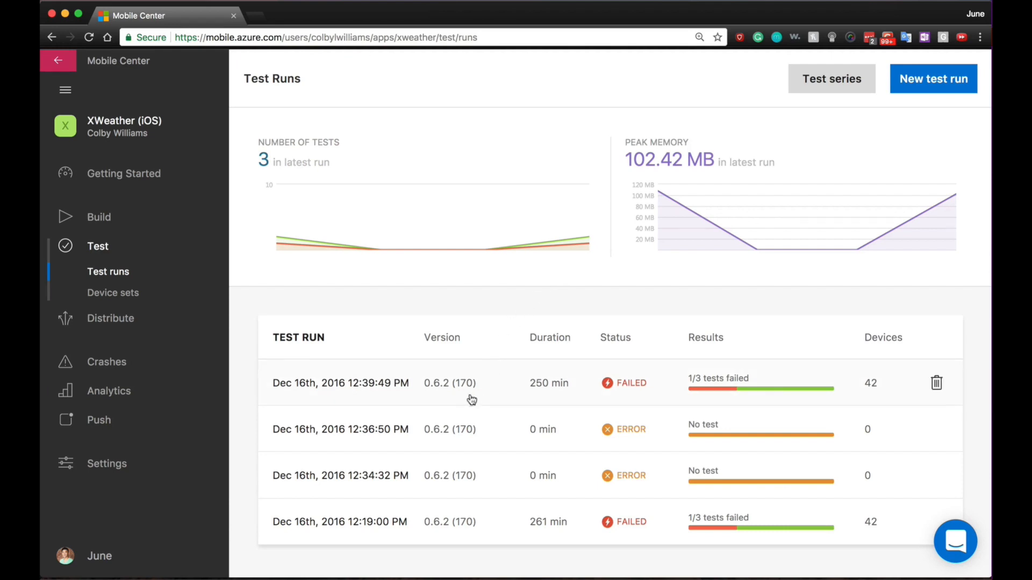
View Apple iPhone 6 logs for the failed Auto Complete Search test, then open Crashes.
left_click(340, 383)
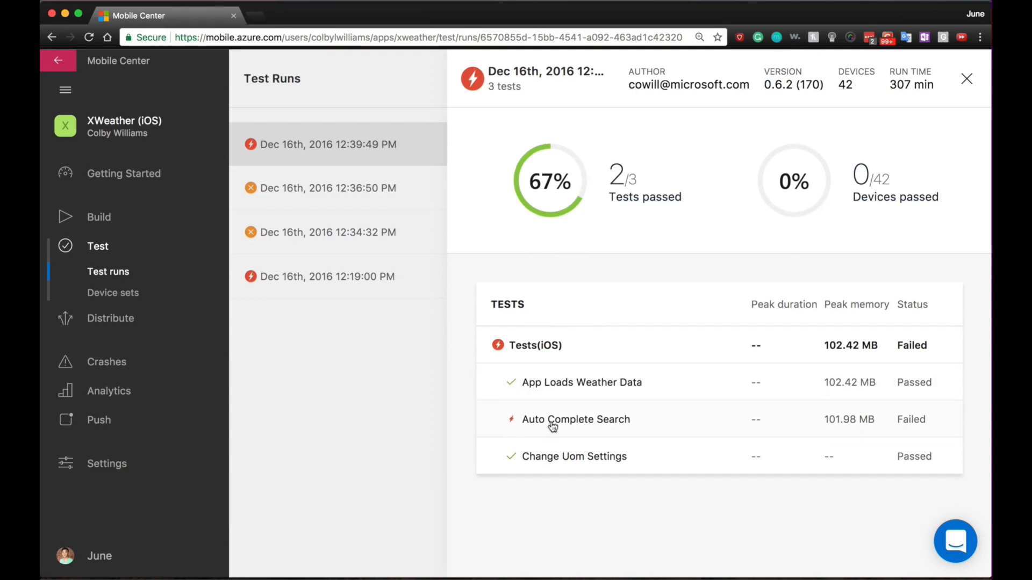
left_click(575, 420)
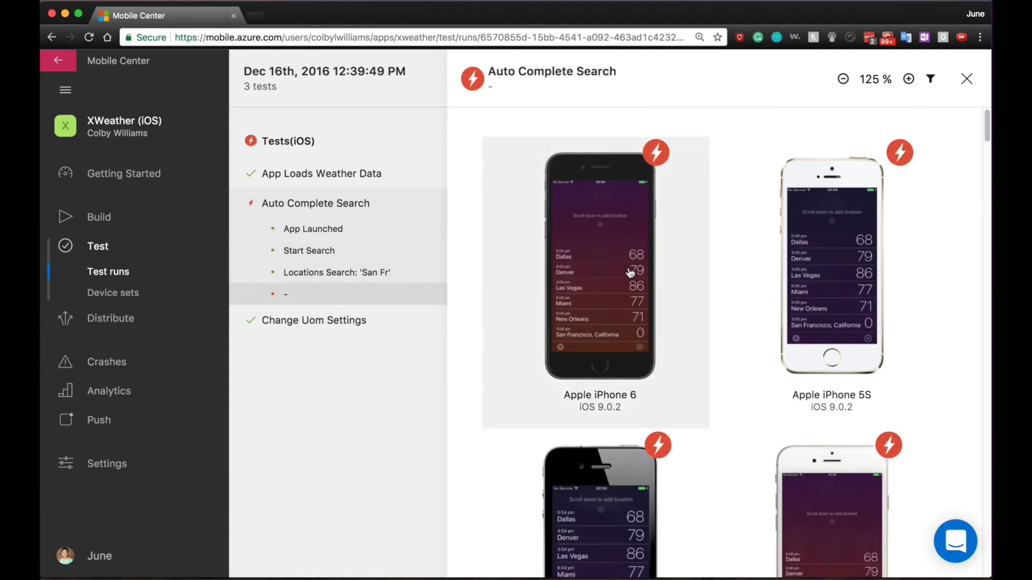
left_click(628, 272)
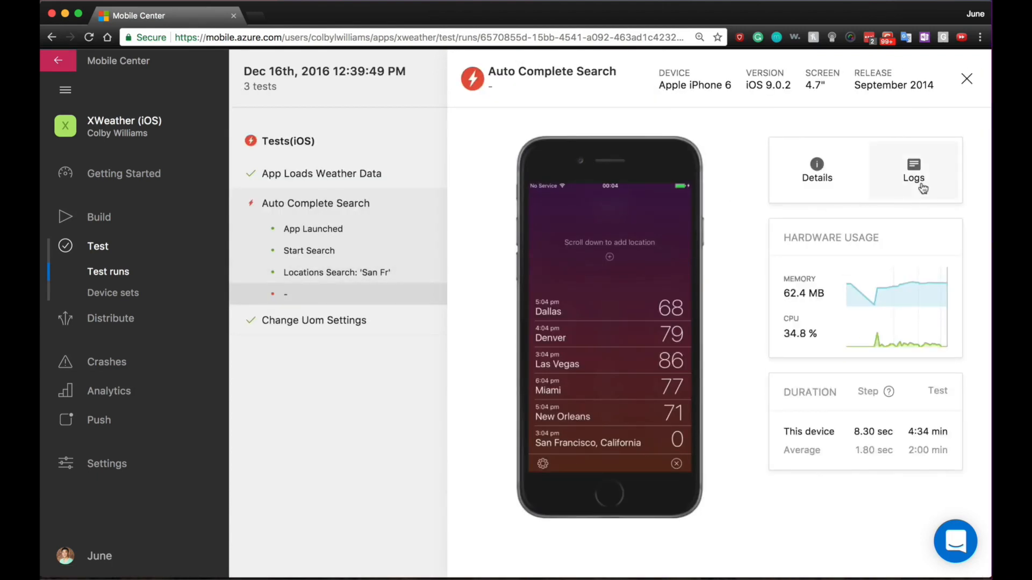
left_click(913, 170)
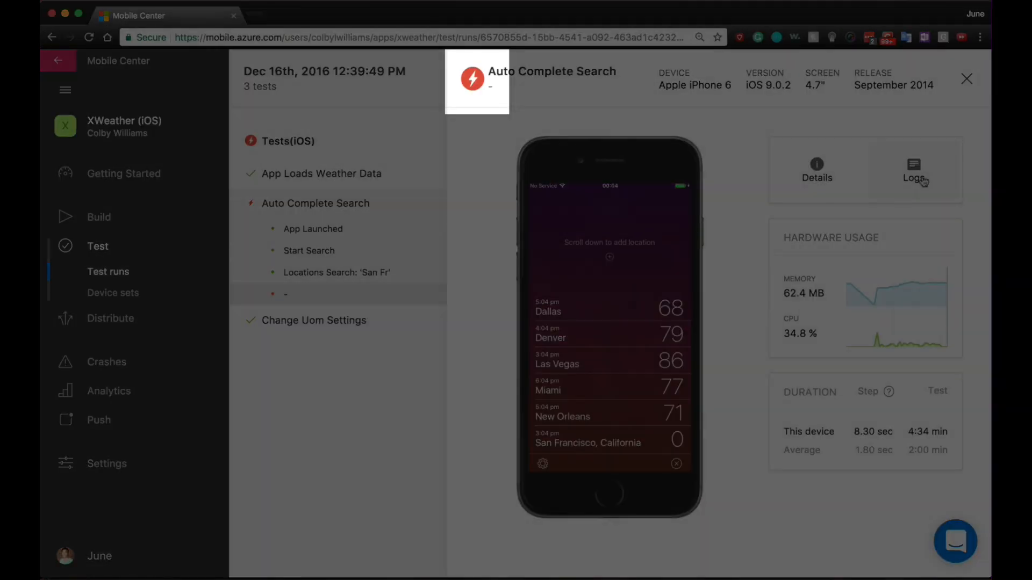
left_click(913, 172)
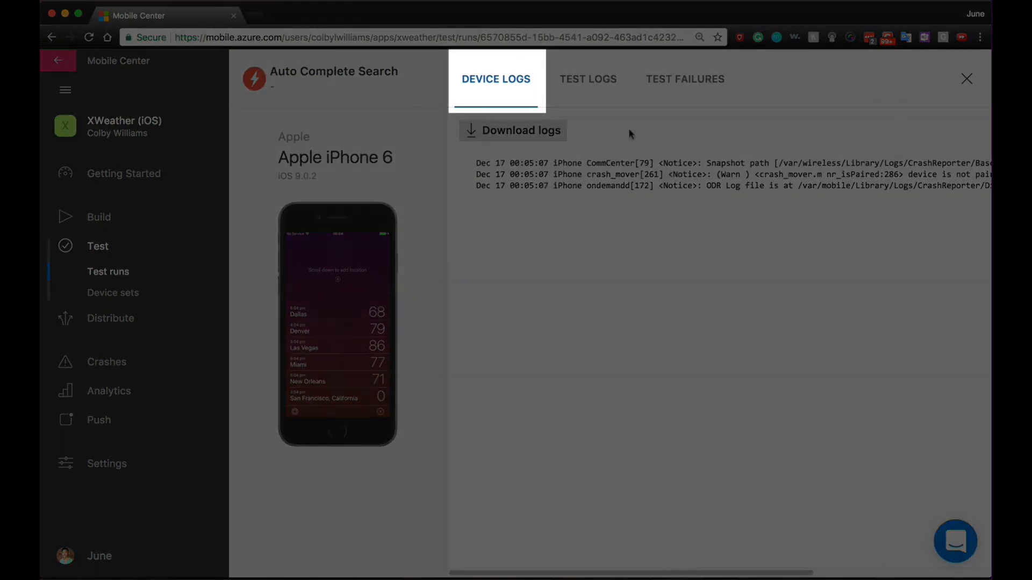
mouse_move(587, 79)
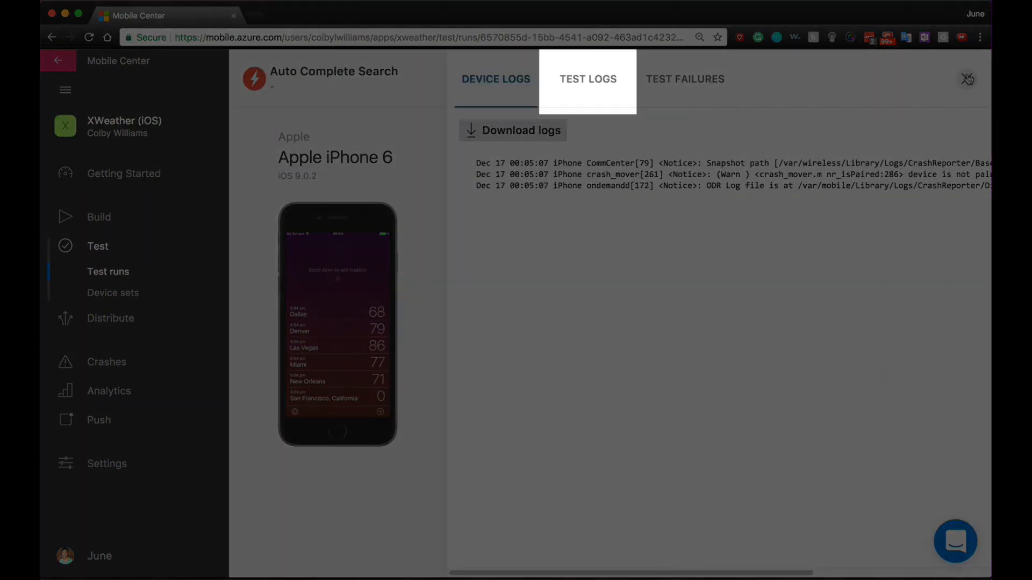
left_click(685, 79)
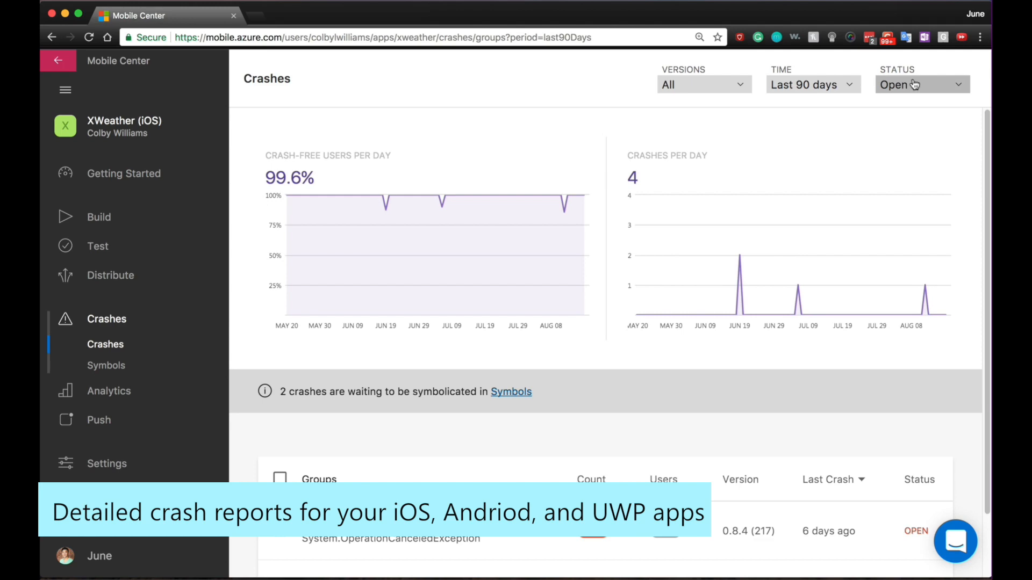
Open crash group #9's iPhone 5s report and view its attachments.
scroll("down", 3)
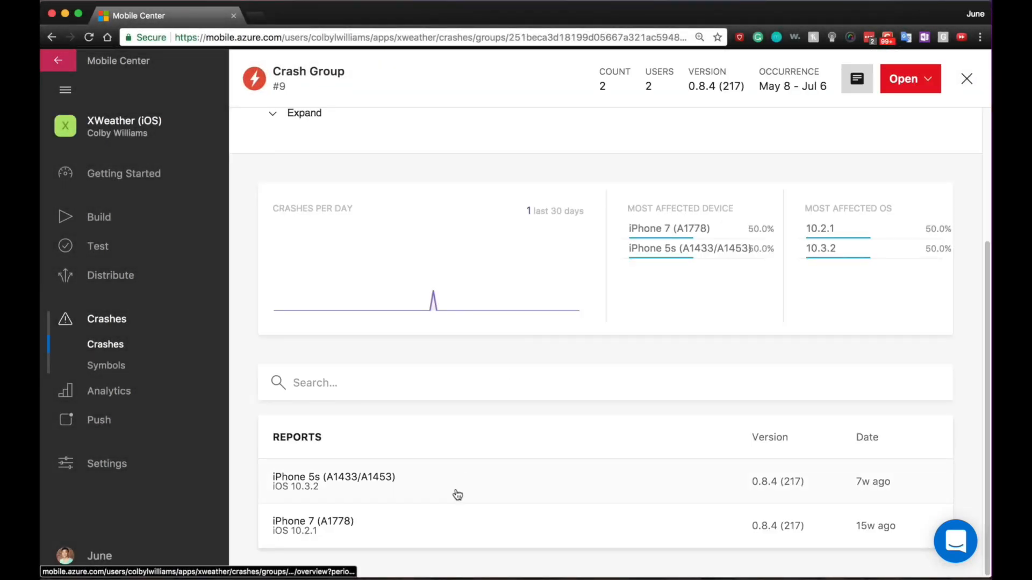
left_click(354, 481)
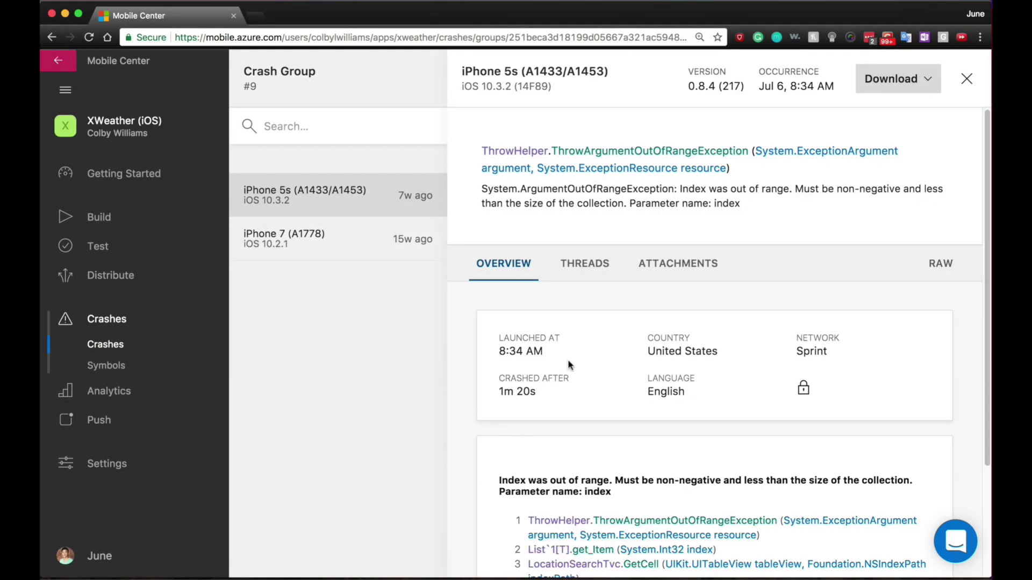
left_click(584, 263)
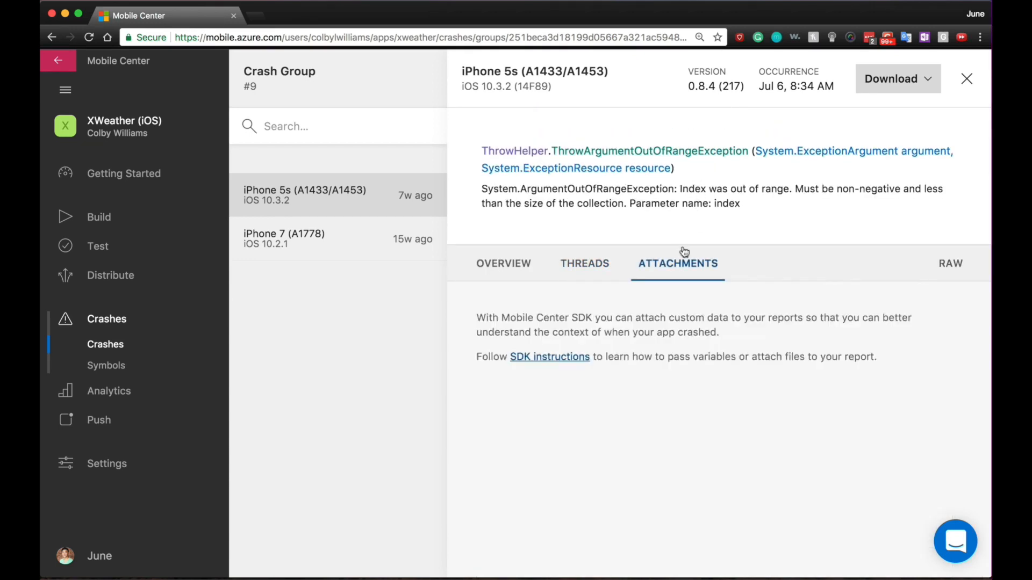
left_click(950, 263)
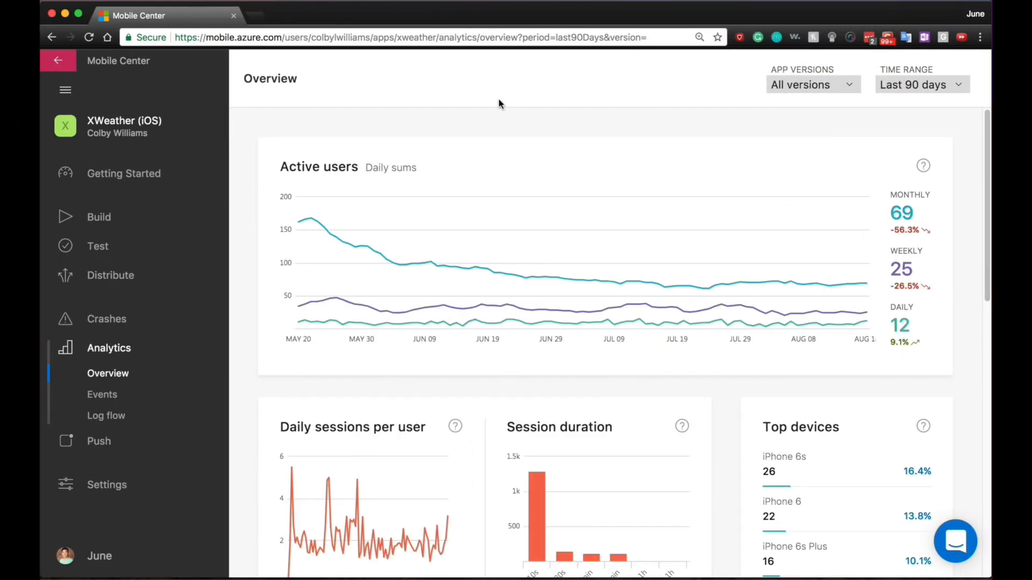
scroll("down", 3)
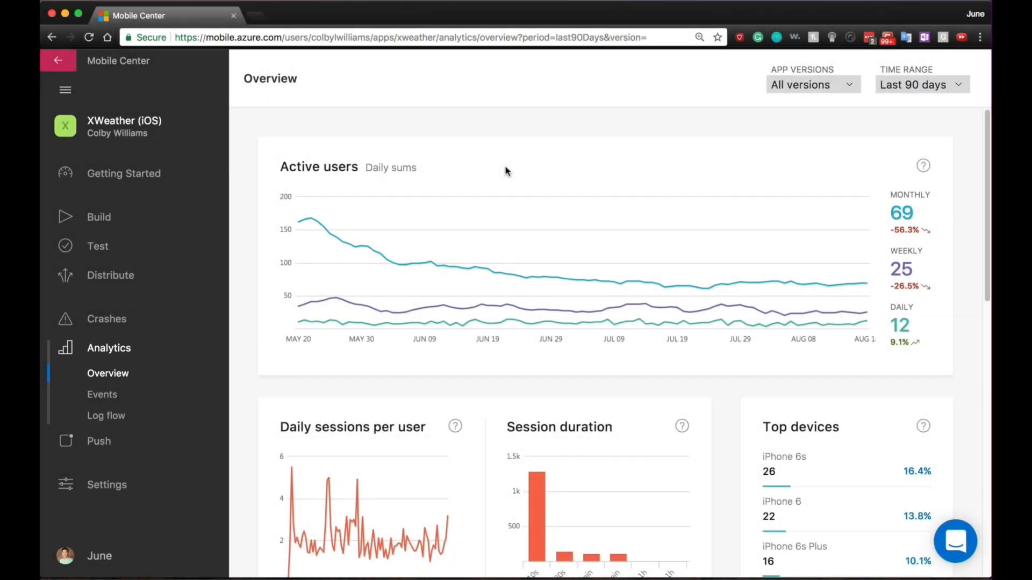
scroll("down", 3)
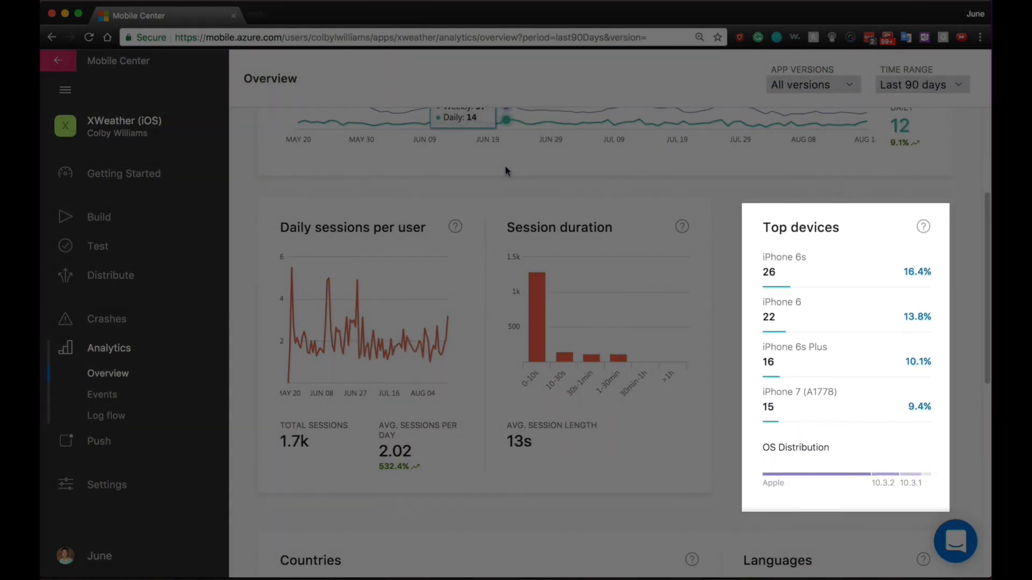
scroll("down", 3)
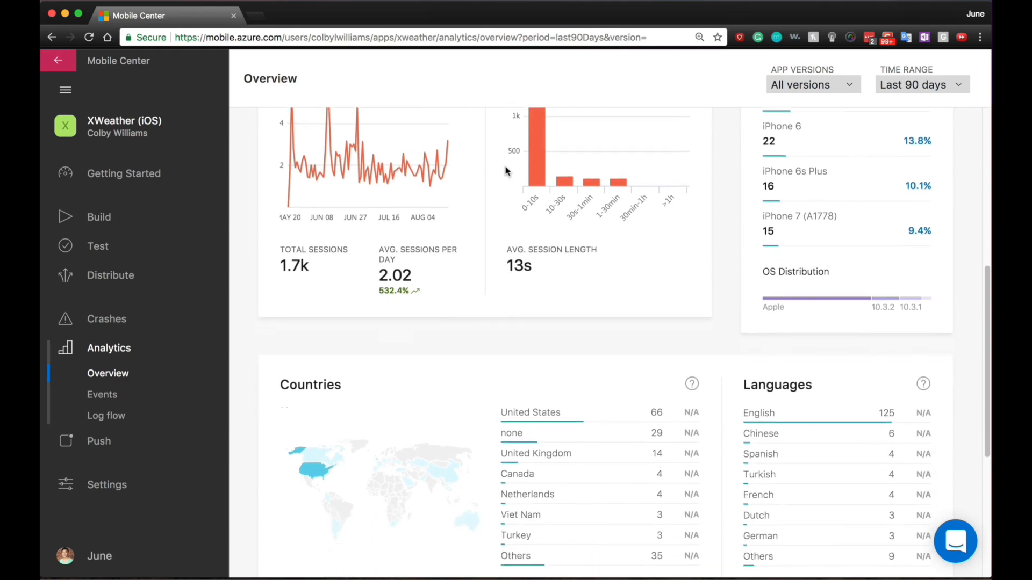
scroll("down", 3)
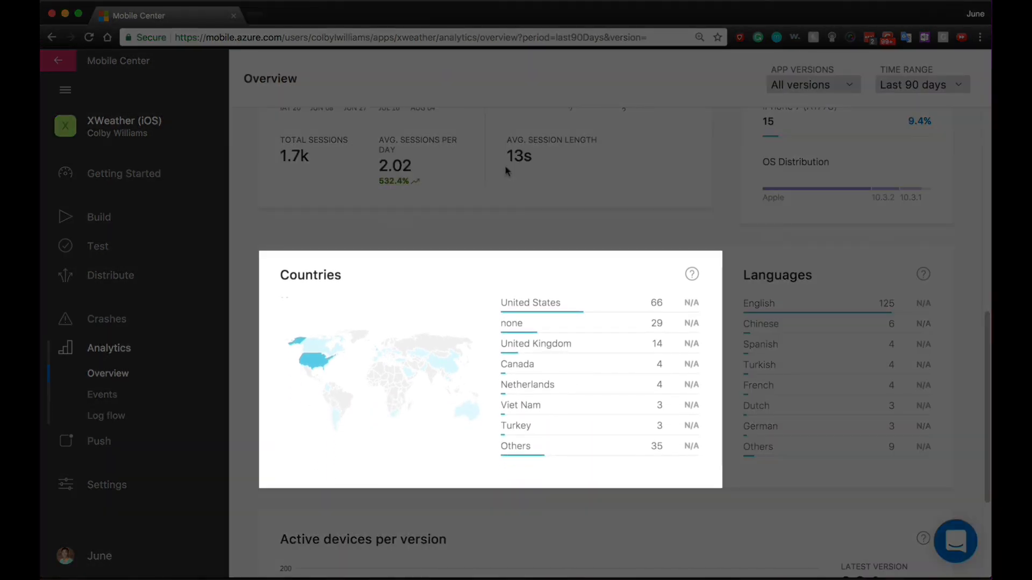
scroll("down", 3)
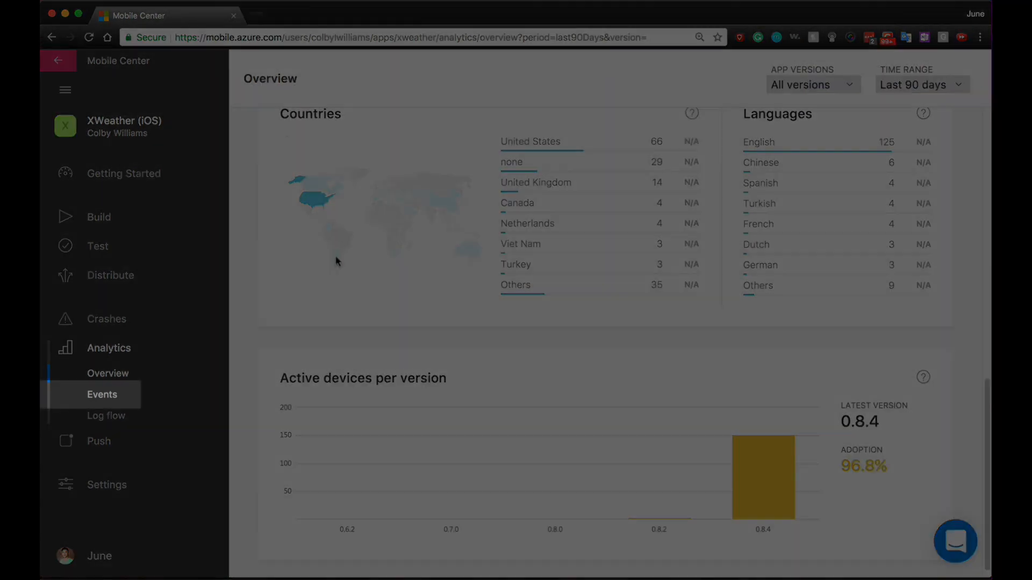
Review the Page View event details in Analytics Events.
left_click(102, 395)
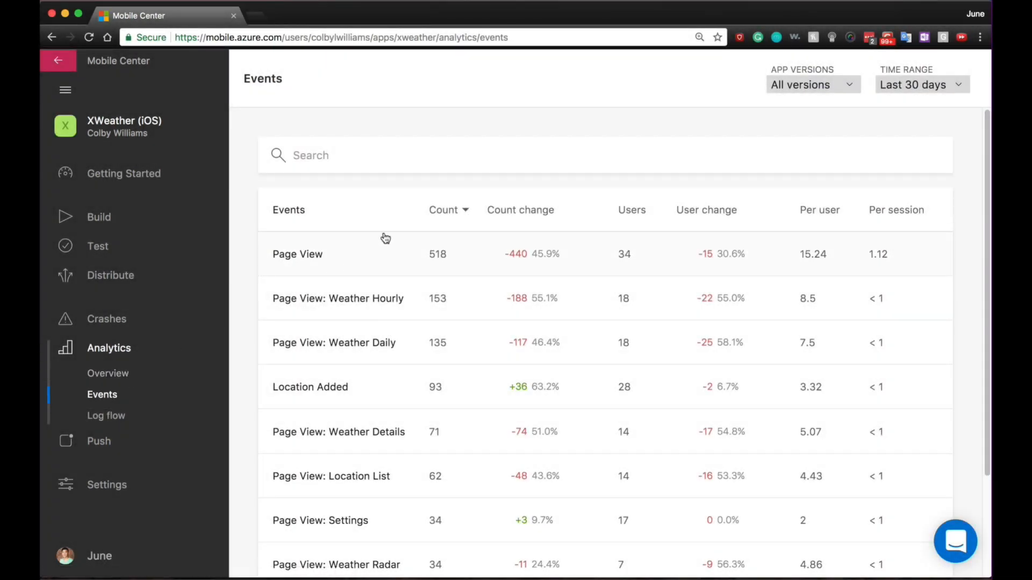
scroll("down", 3)
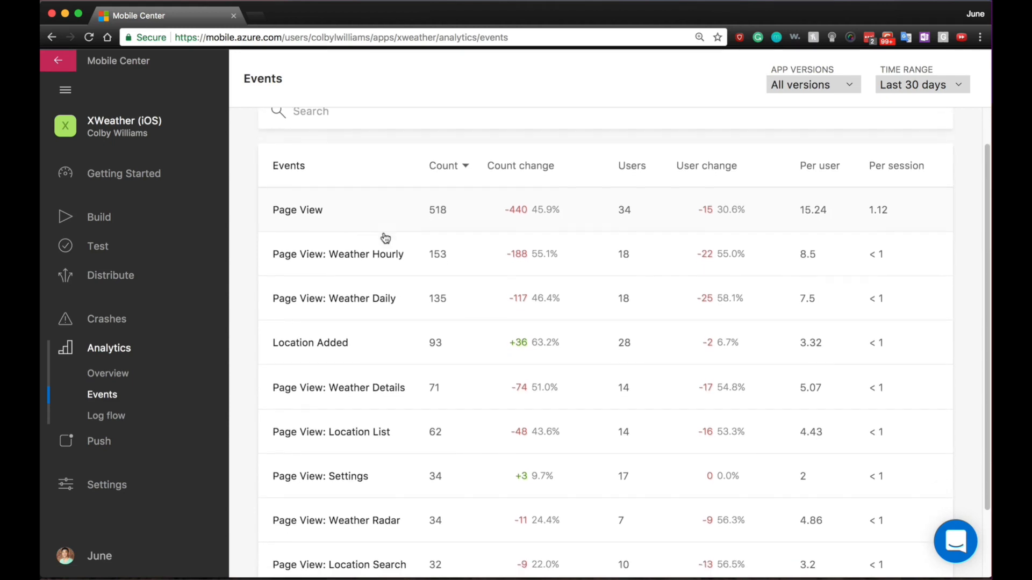
left_click(297, 210)
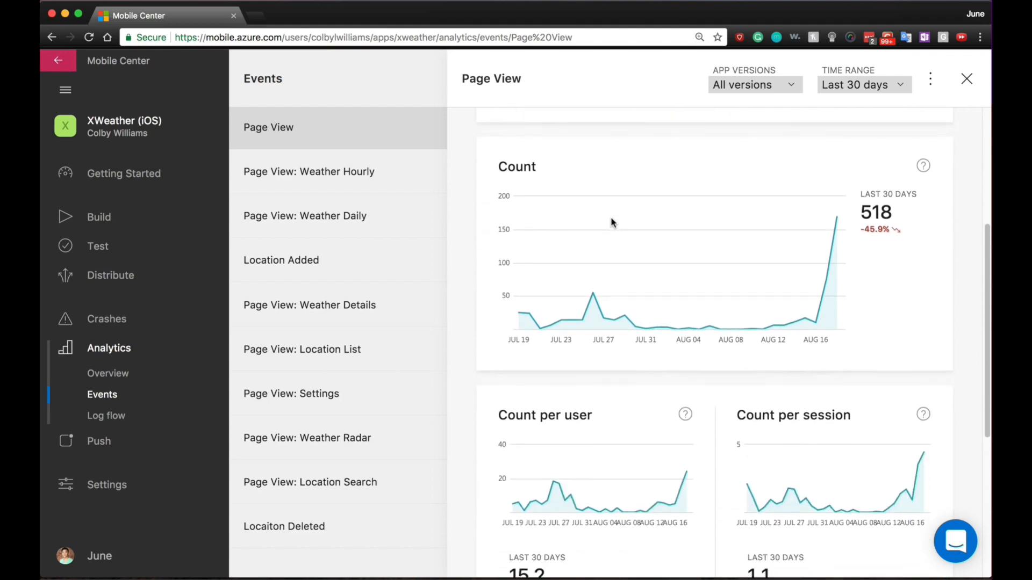
scroll("down", 3)
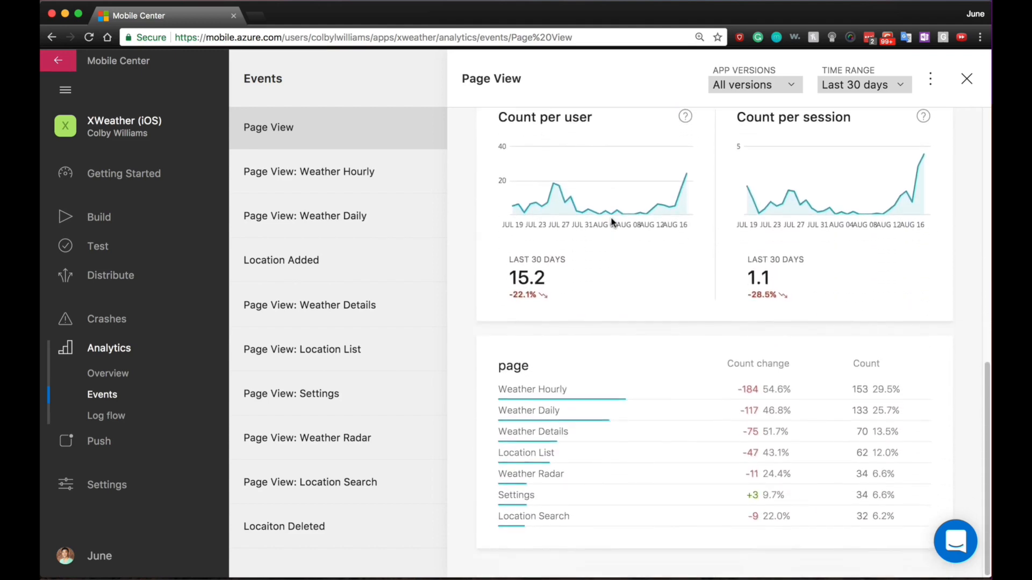
left_click(966, 79)
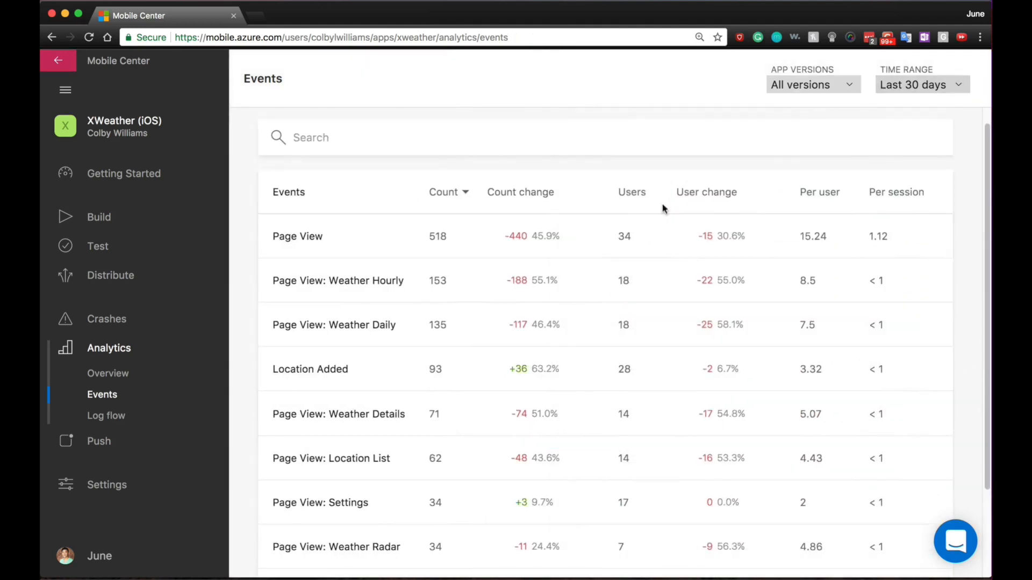
Review the Weather Hourly and Weather Daily event details, then open Push notifications.
left_click(338, 281)
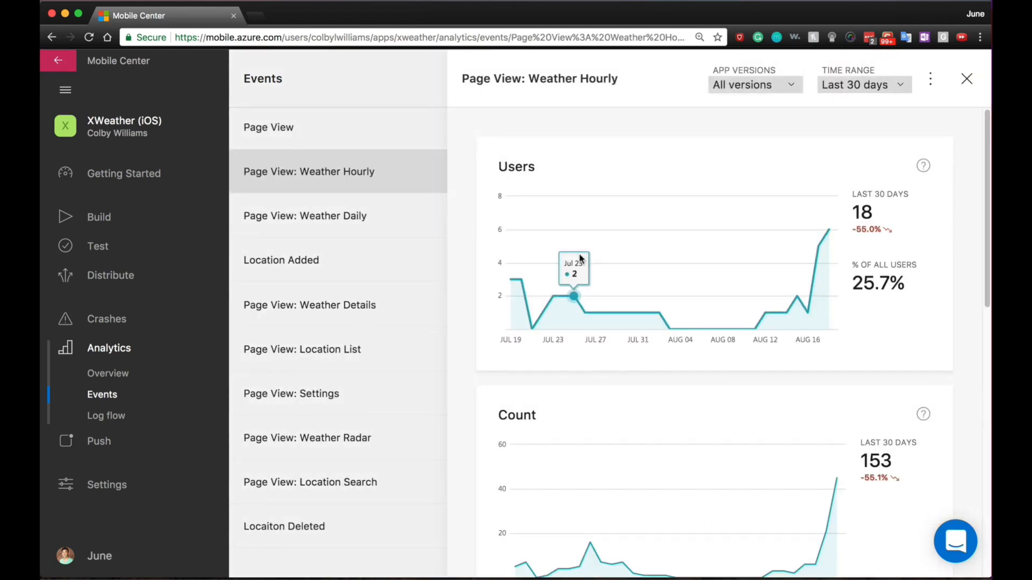
scroll("down", 3)
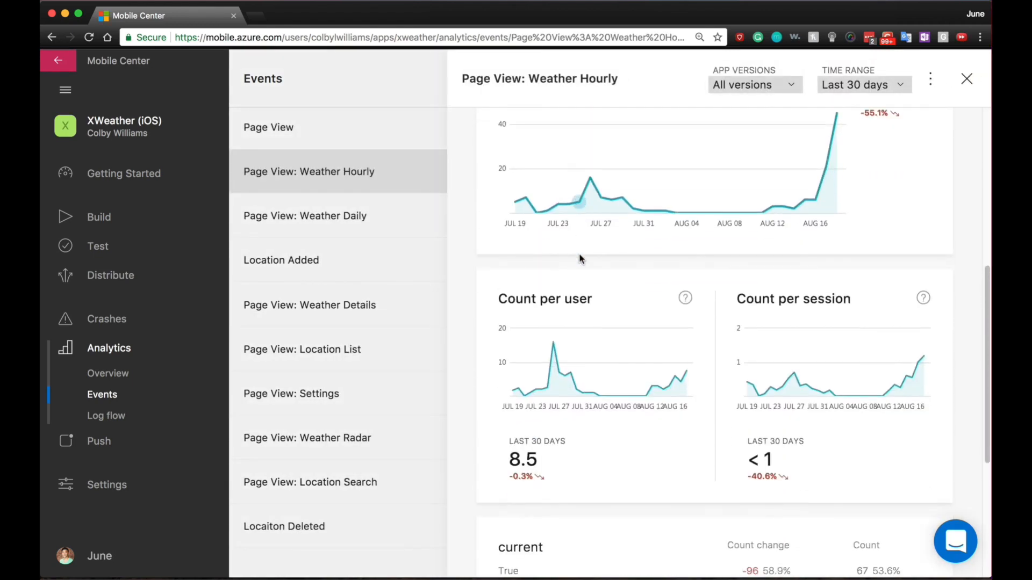
scroll("down", 3)
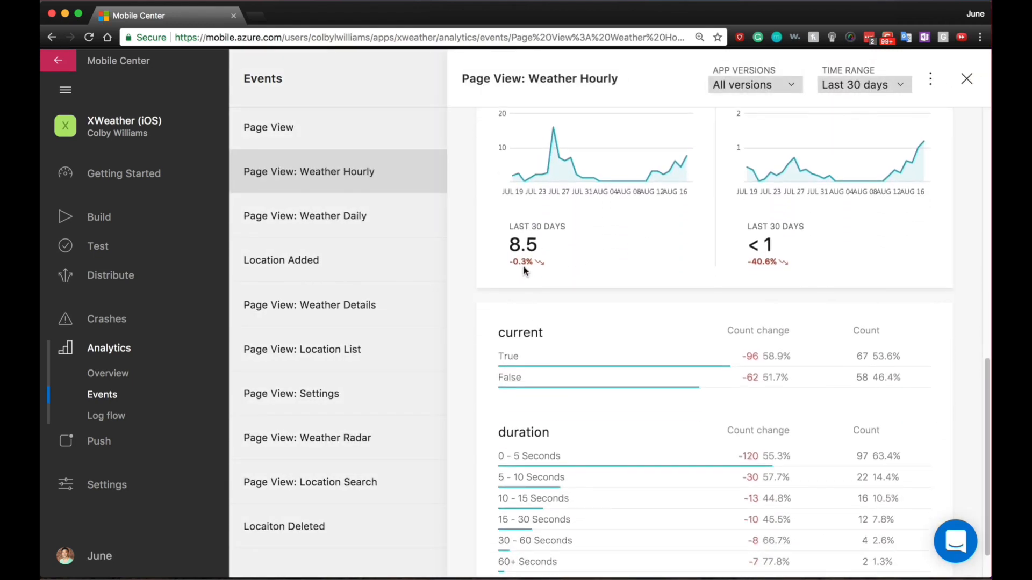
left_click(305, 216)
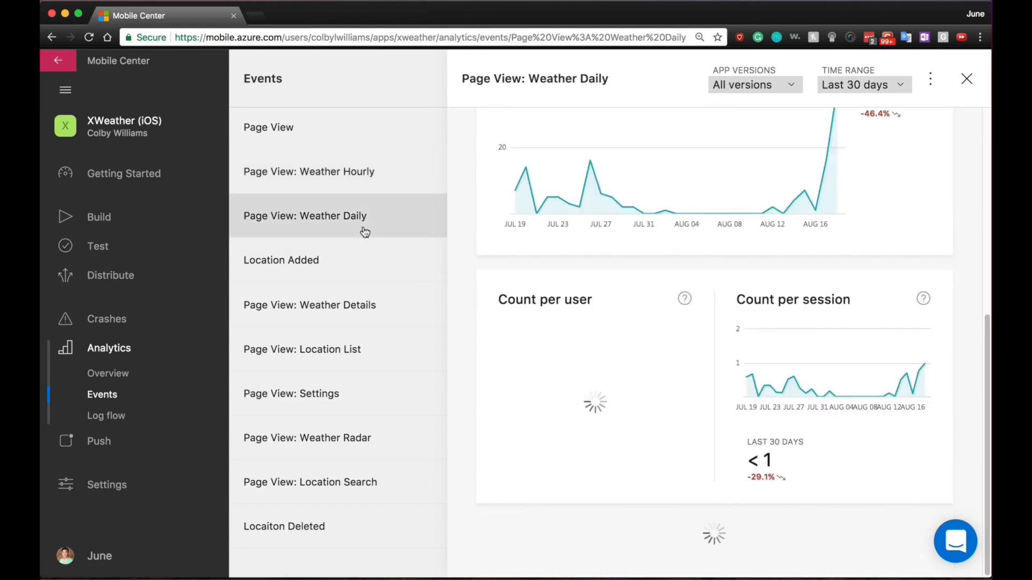
scroll("down", 3)
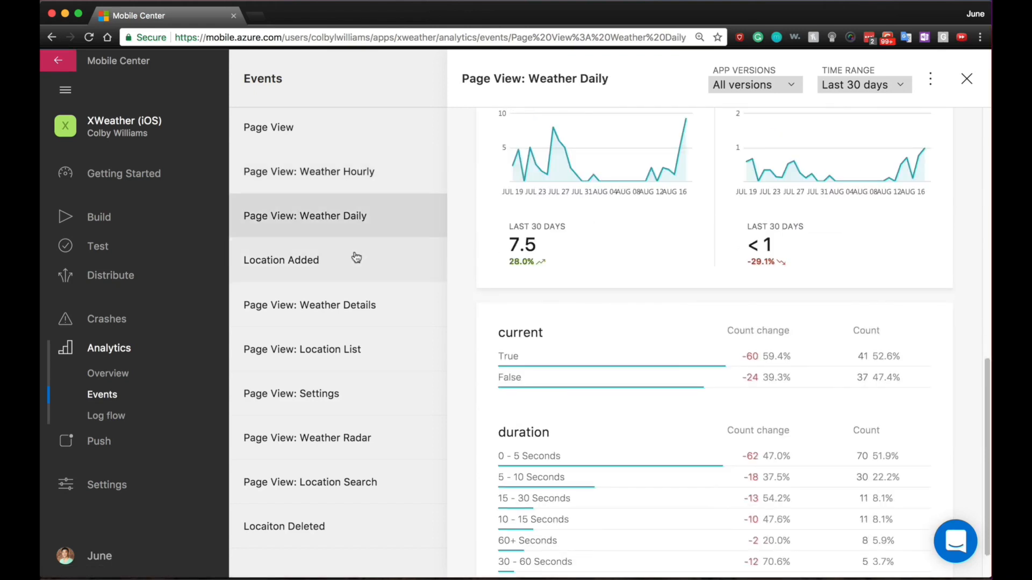
left_click(281, 261)
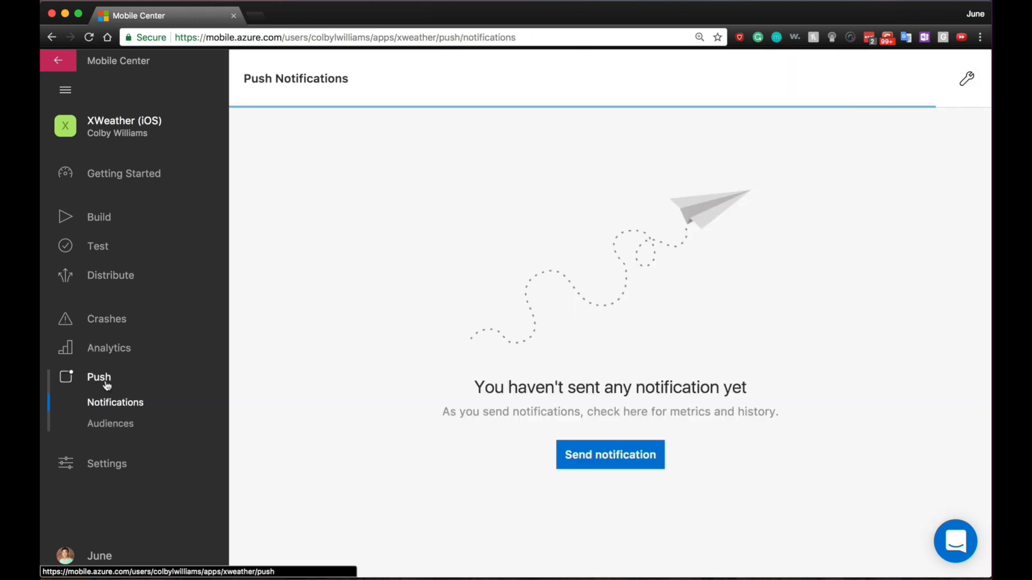
Compose a '50% SALE RIGHT NOW!!' notification saying 'Come in and enjoy GREAT savings!!'.
left_click(98, 377)
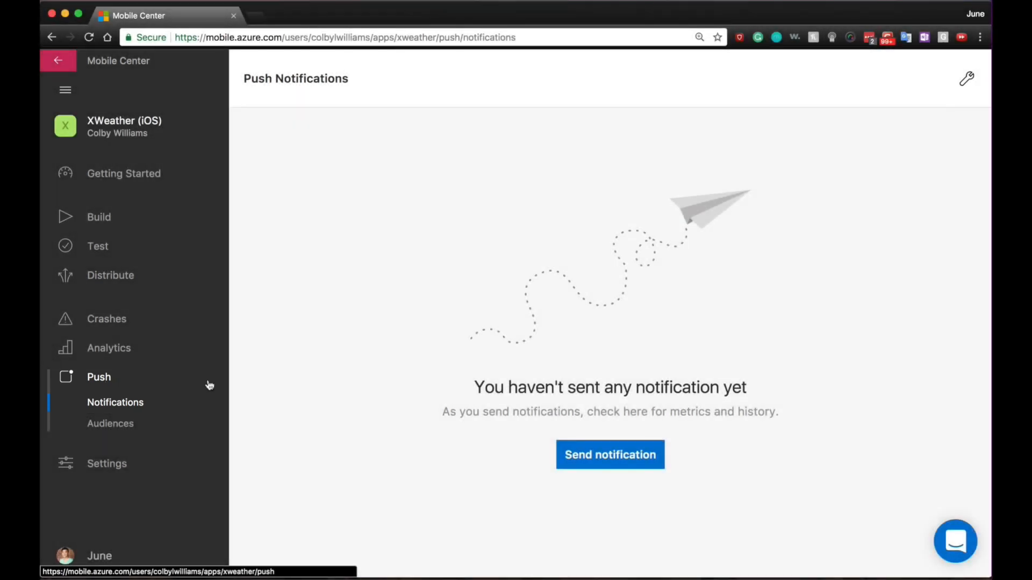
left_click(610, 454)
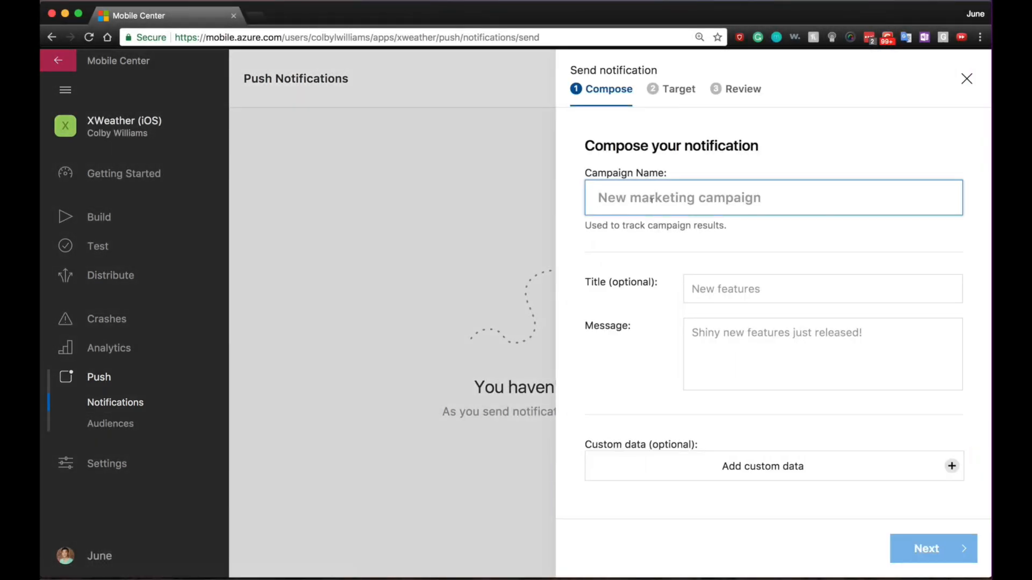
type("50% SALE RIGHT")
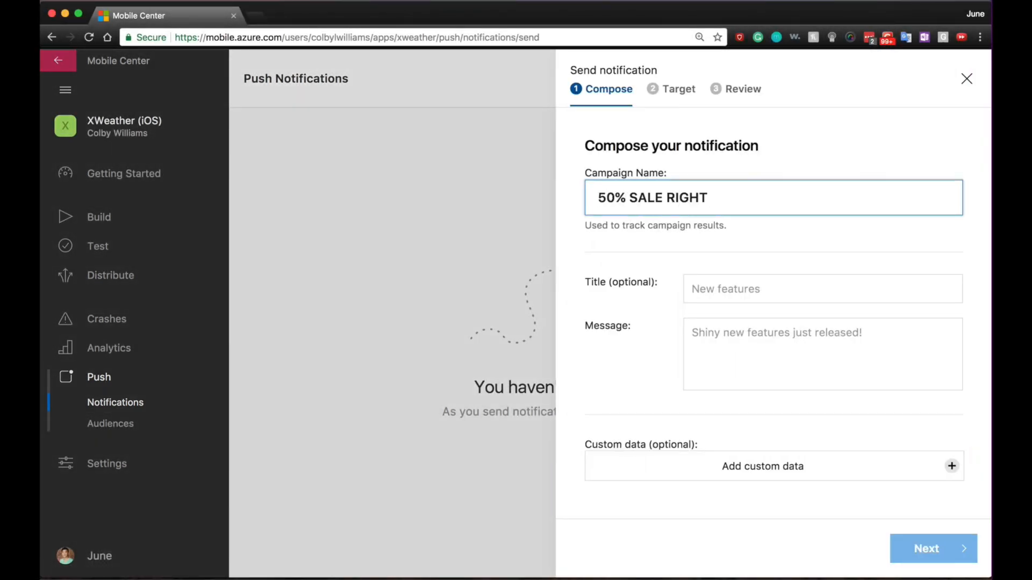
type("Come in and enjoy")
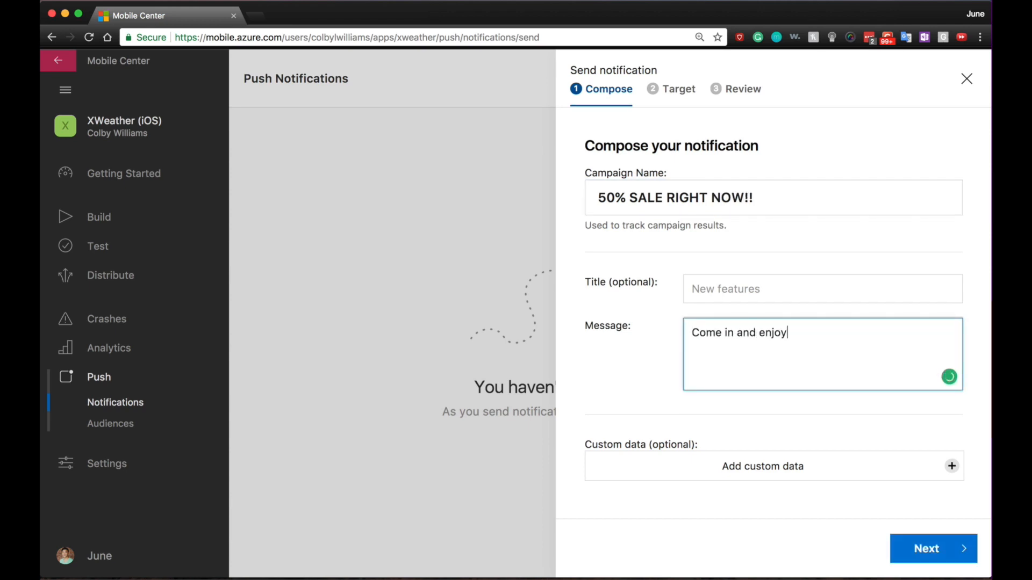
type("GREAT savings!!")
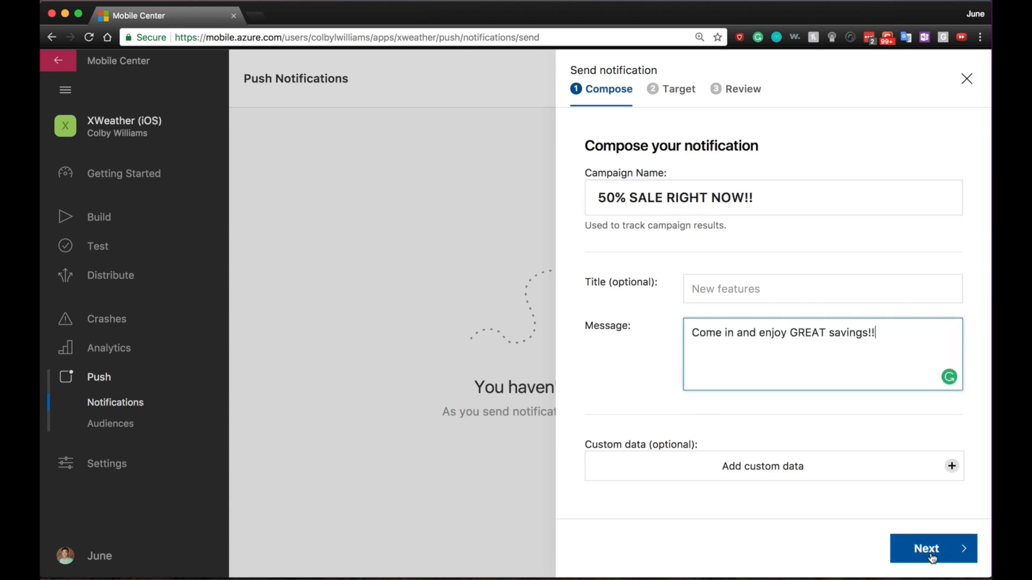
left_click(929, 549)
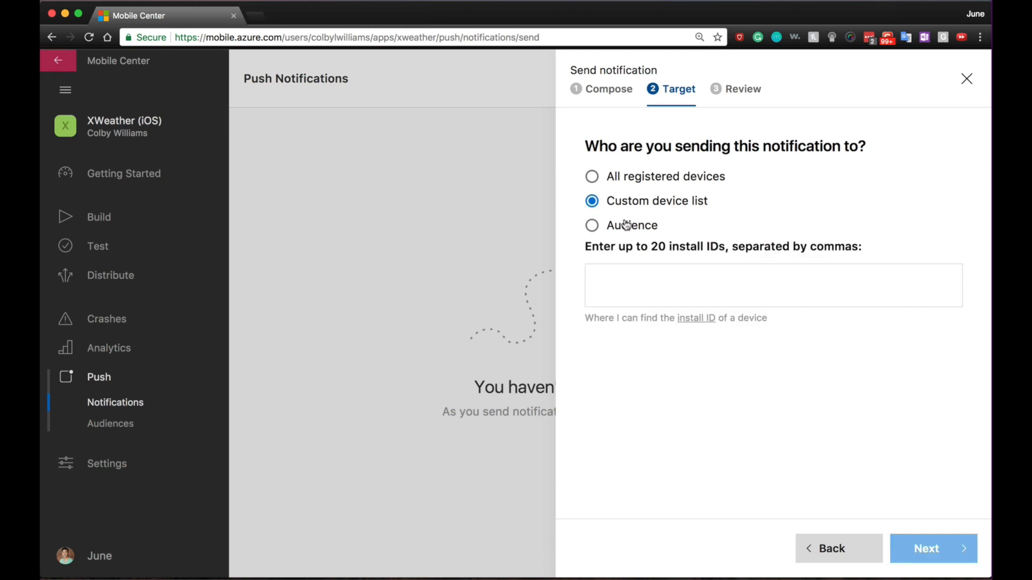
Target all registered devices, then start a new audience under Push > Audiences.
left_click(591, 225)
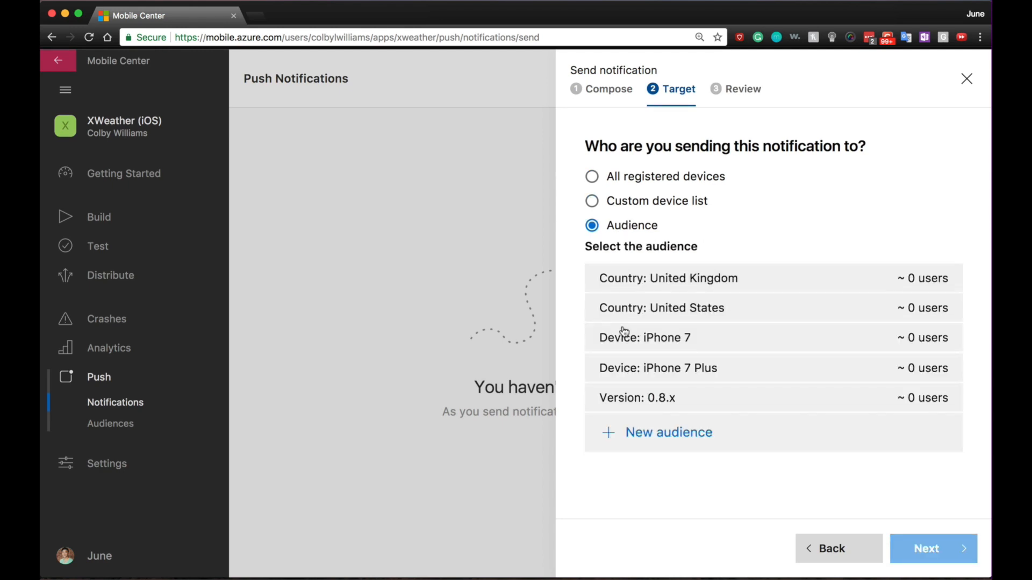
mouse_move(842, 507)
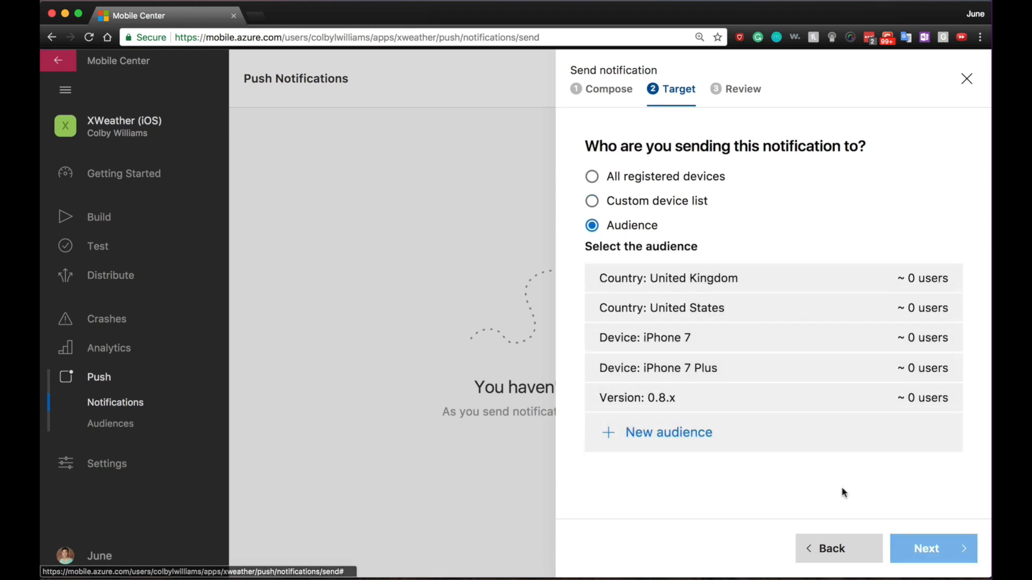
left_click(591, 176)
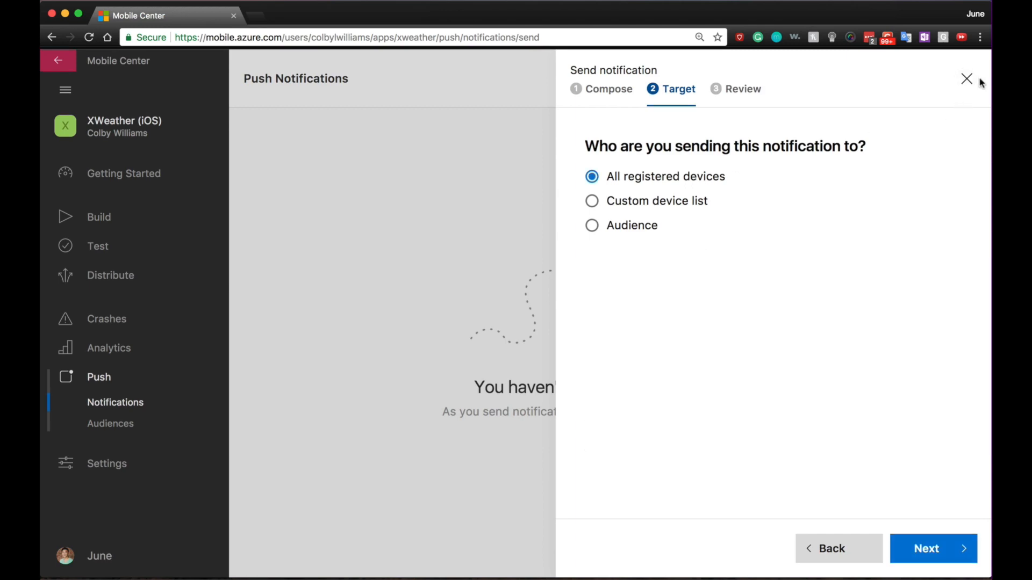
left_click(110, 424)
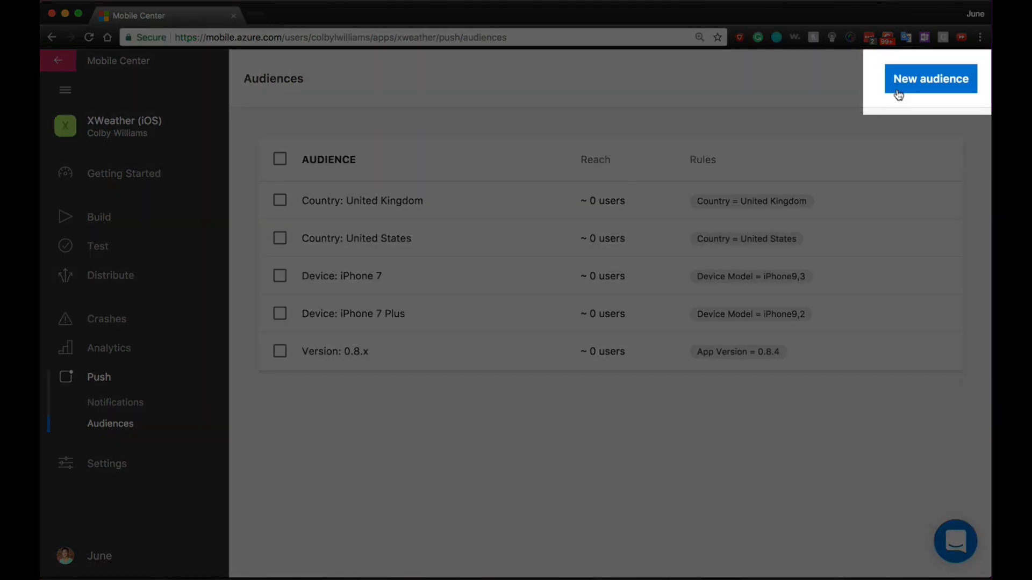
left_click(930, 79)
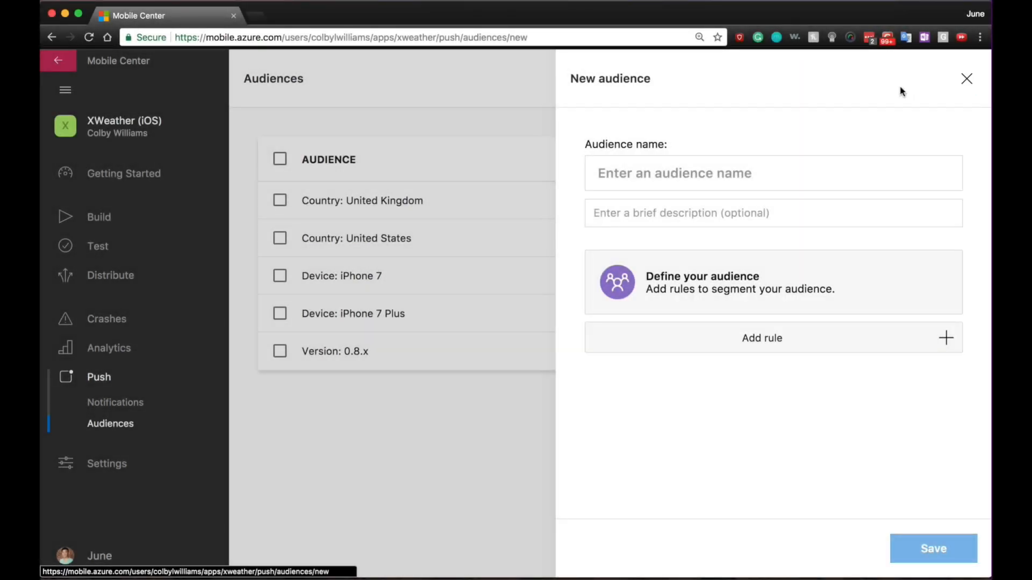